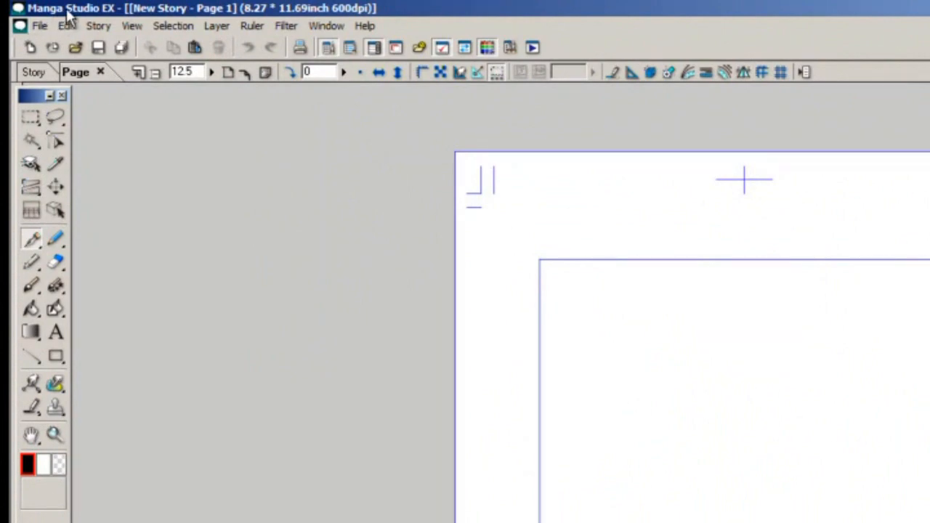
# Start a new story via File > New > Story to reach its page settings
pyautogui.click(36, 26)
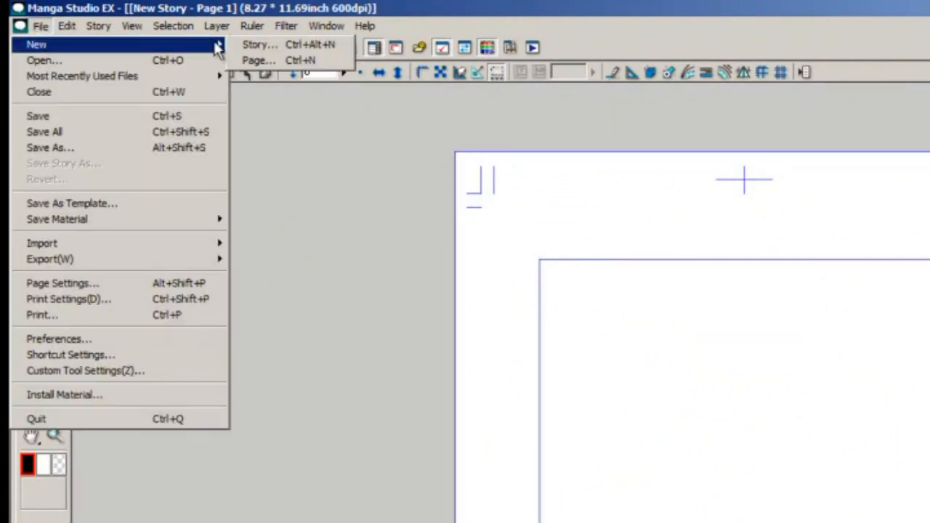
pyautogui.click(256, 44)
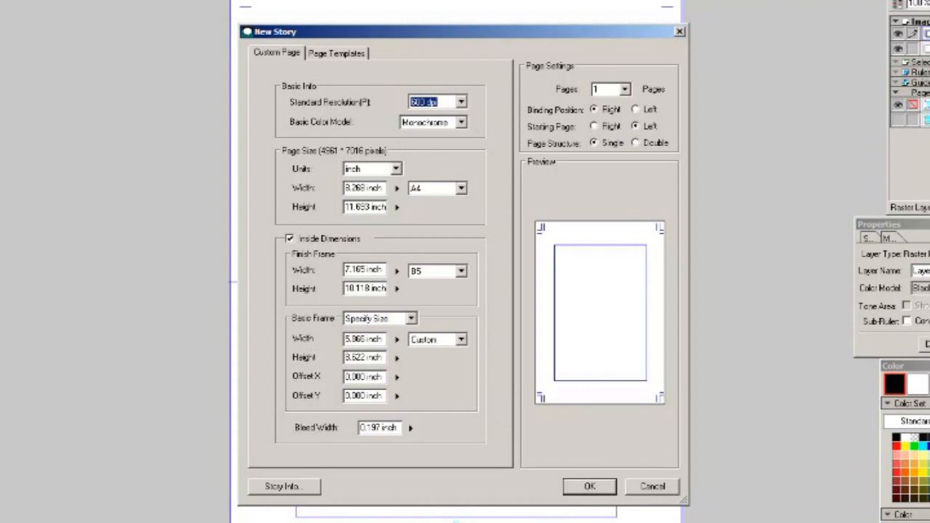
pyautogui.moveTo(404, 477)
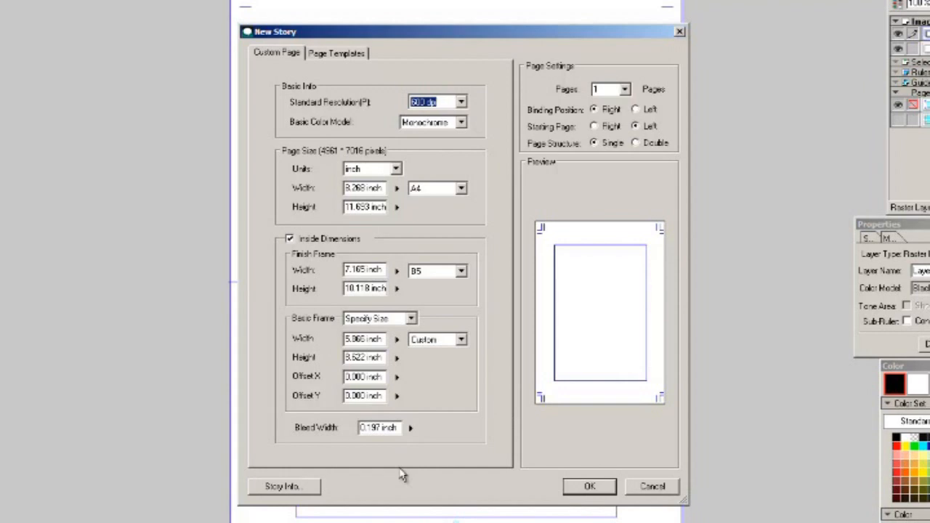
pyautogui.moveTo(628, 305)
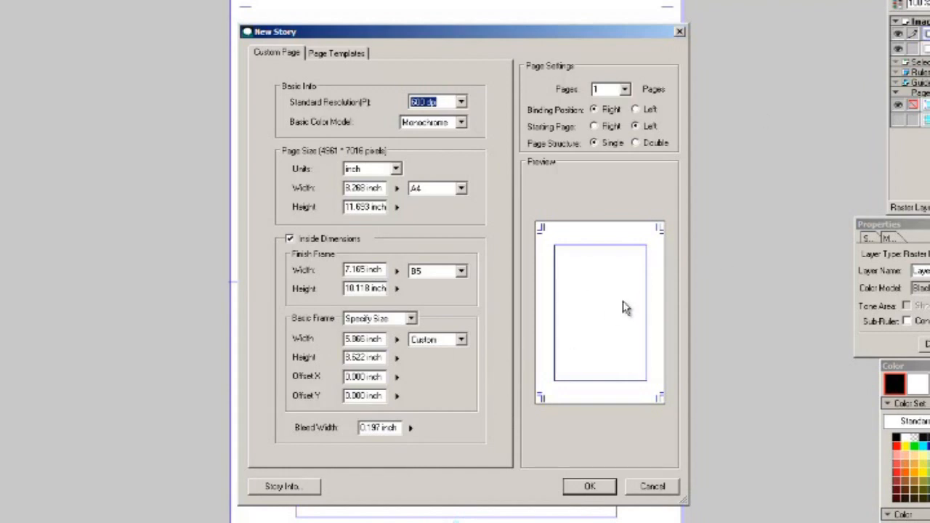
pyautogui.moveTo(570, 292)
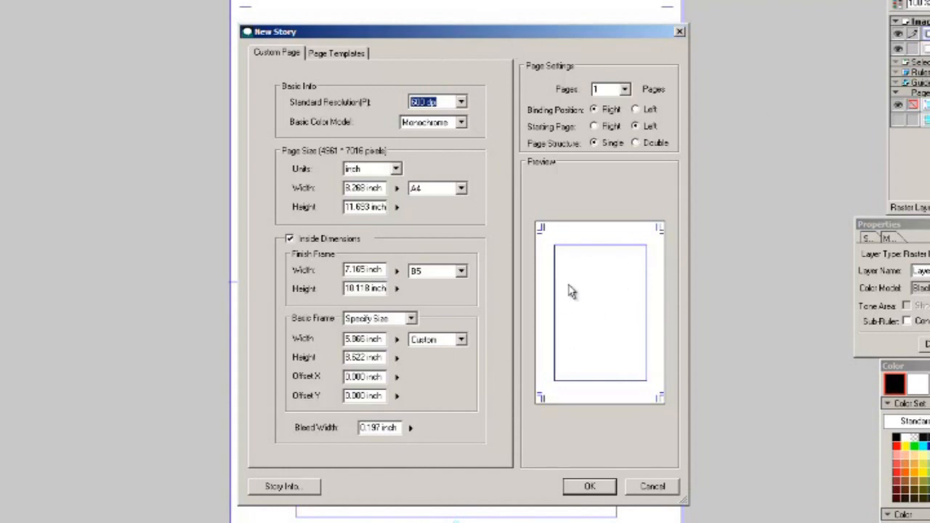
pyautogui.moveTo(628, 325)
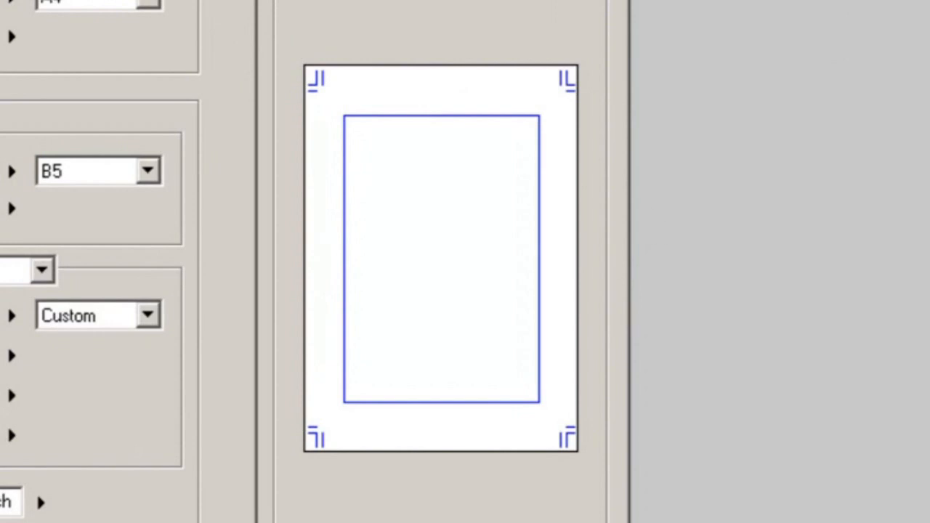
pyautogui.moveTo(657, 250)
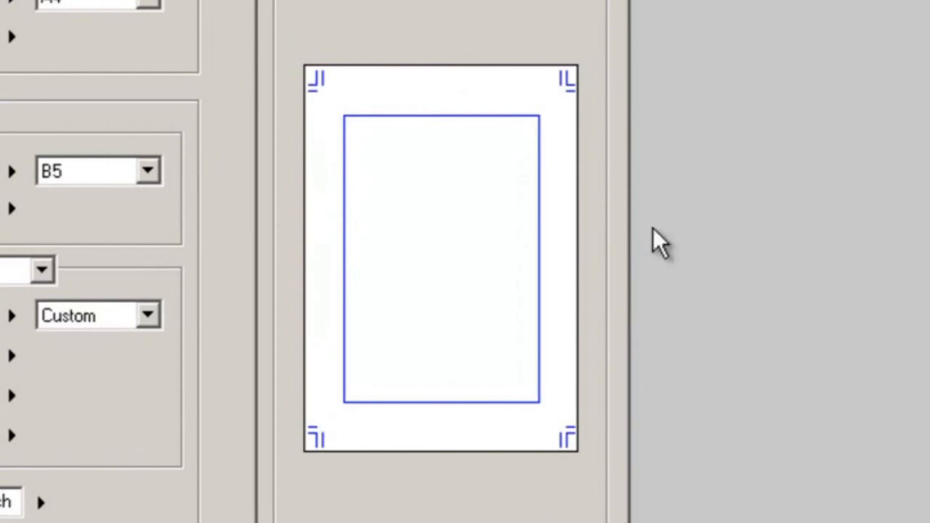
pyautogui.moveTo(509, 142)
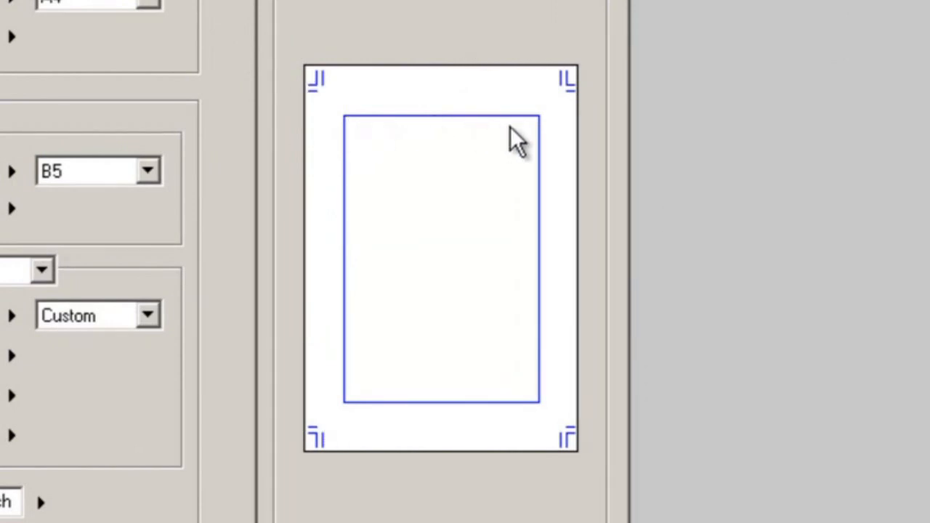
pyautogui.moveTo(352, 429)
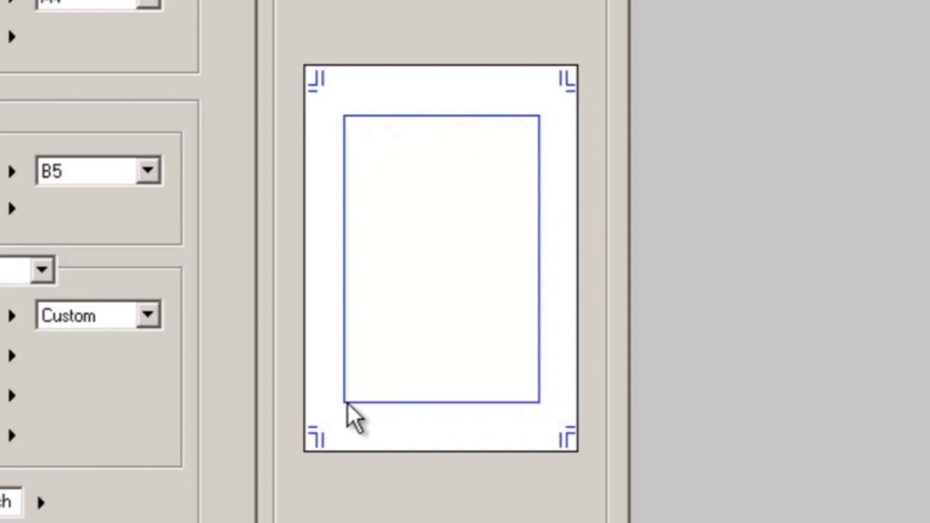
pyautogui.moveTo(553, 445)
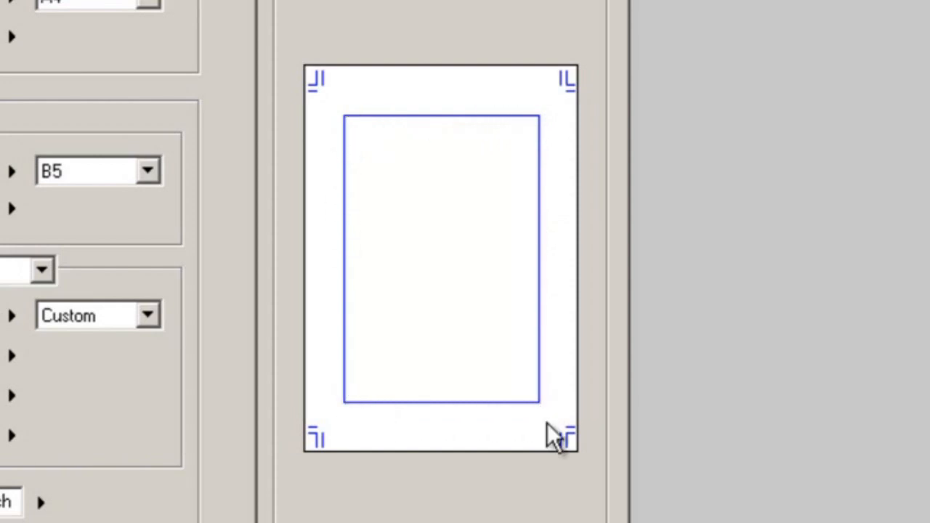